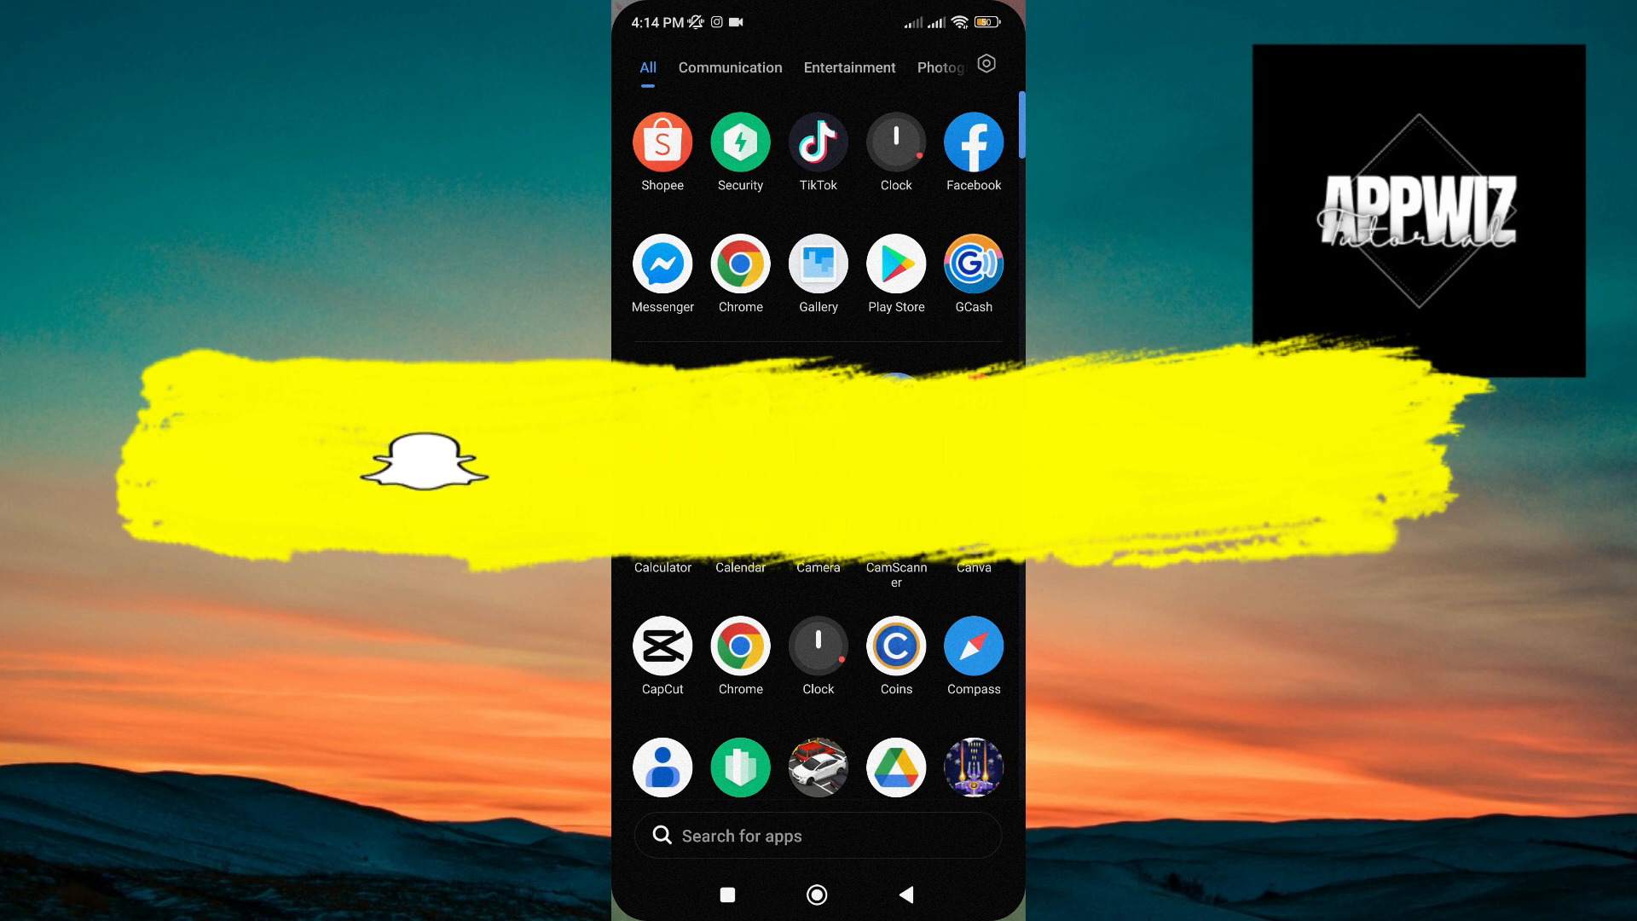
# - Scroll the app drawer and launch Snapchat
pyautogui.scroll(-3)
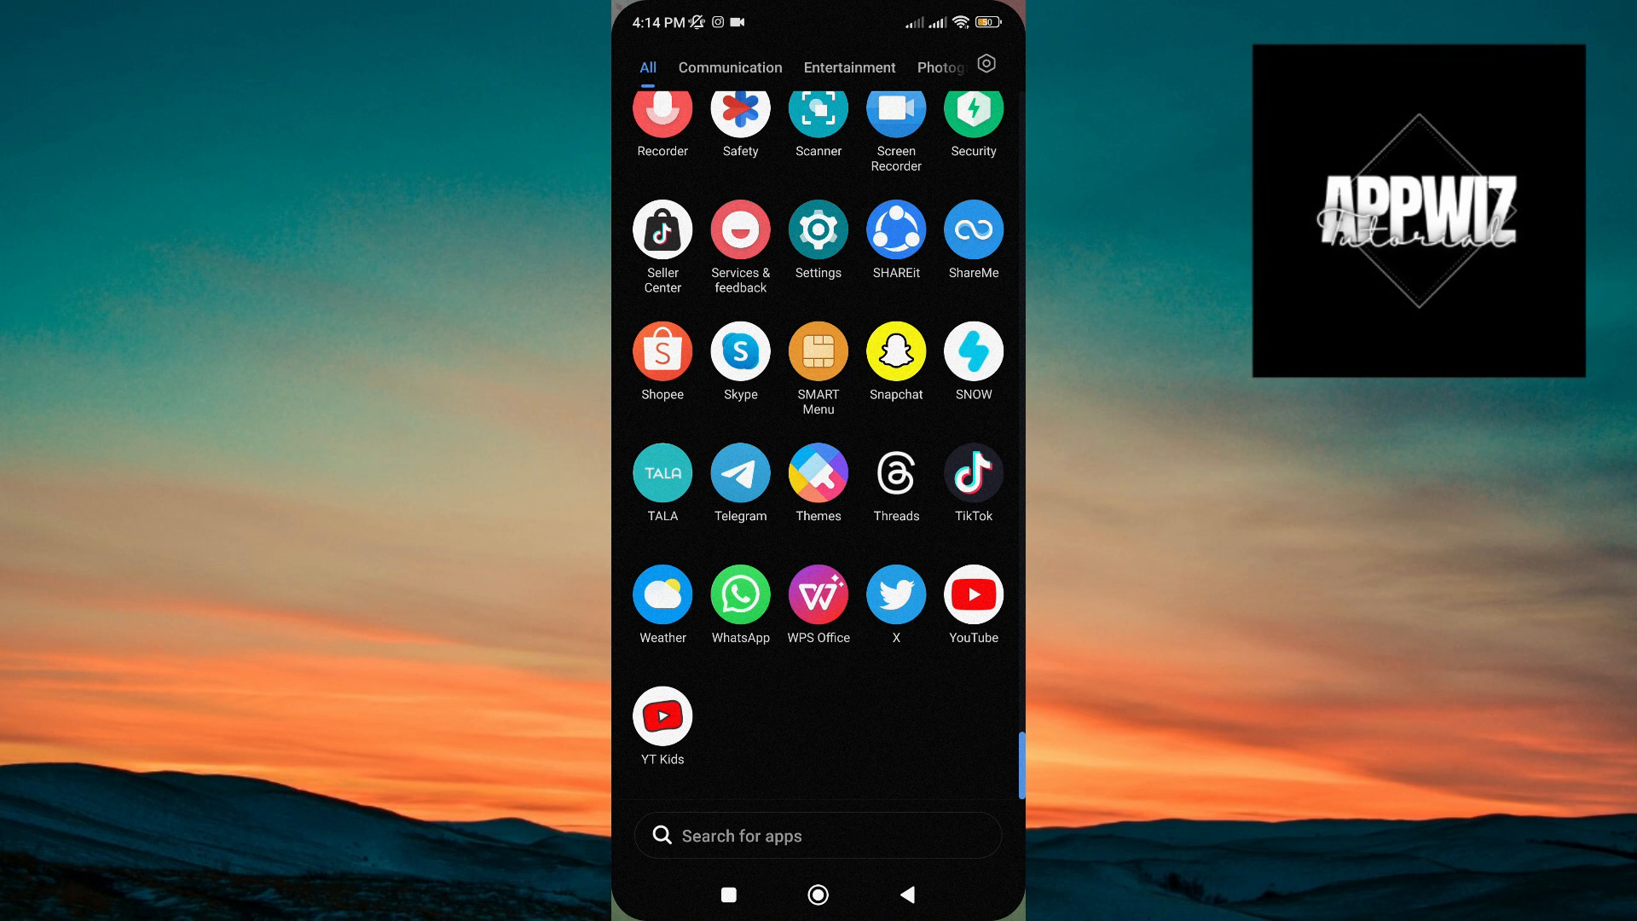
pyautogui.click(894, 355)
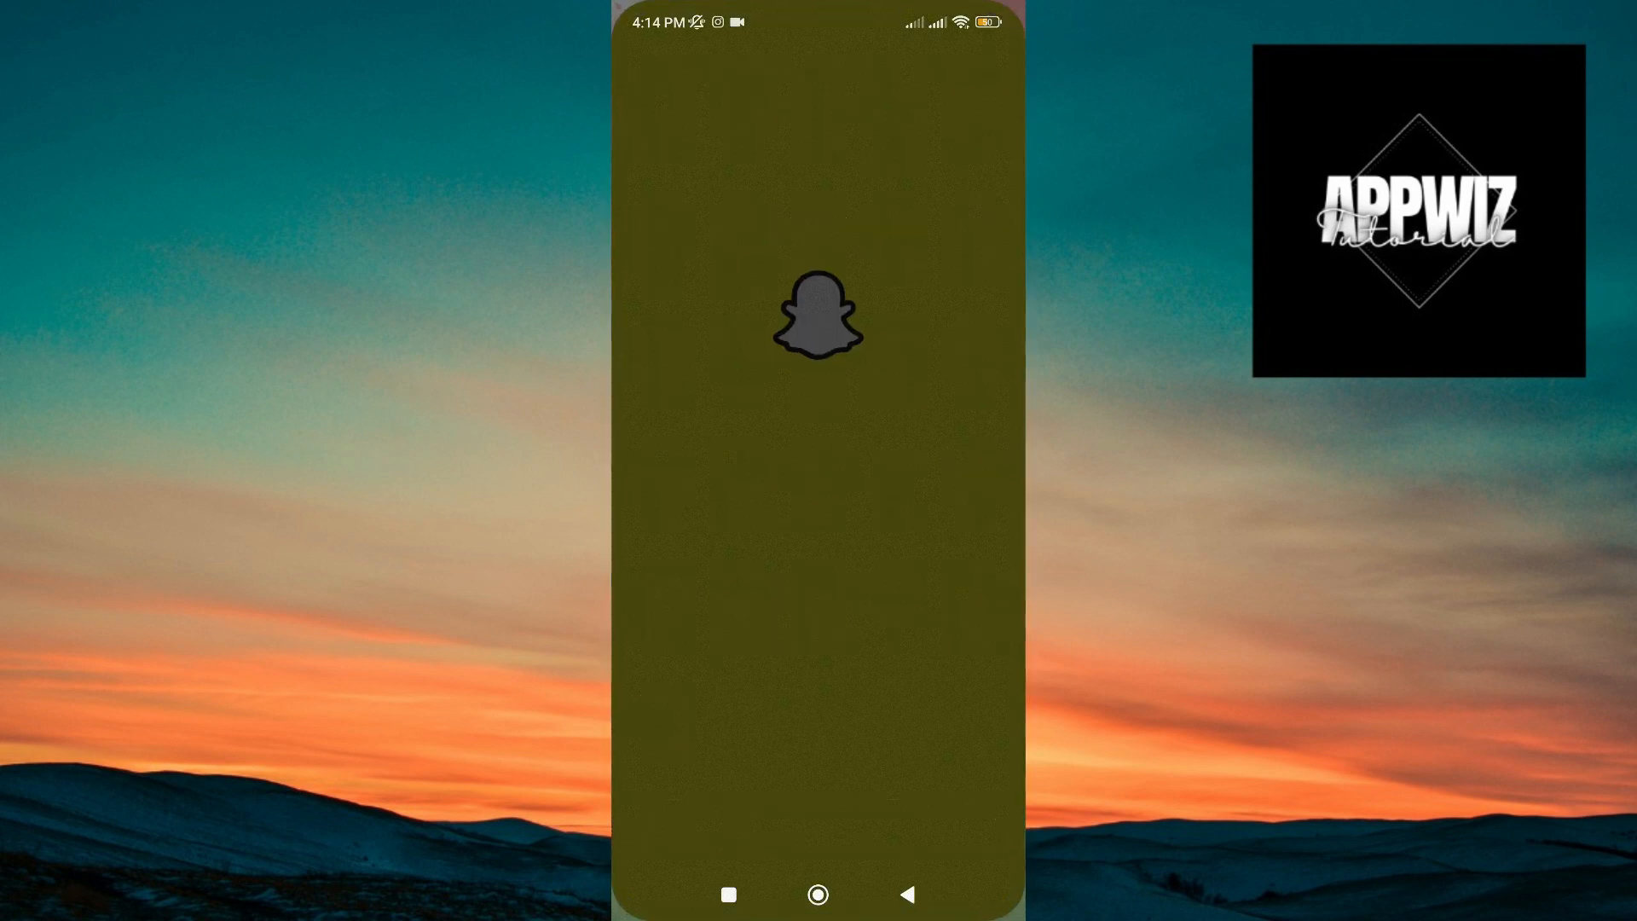
# - Dismiss the splash screen and open the Bitmoji profile page
pyautogui.click(818, 322)
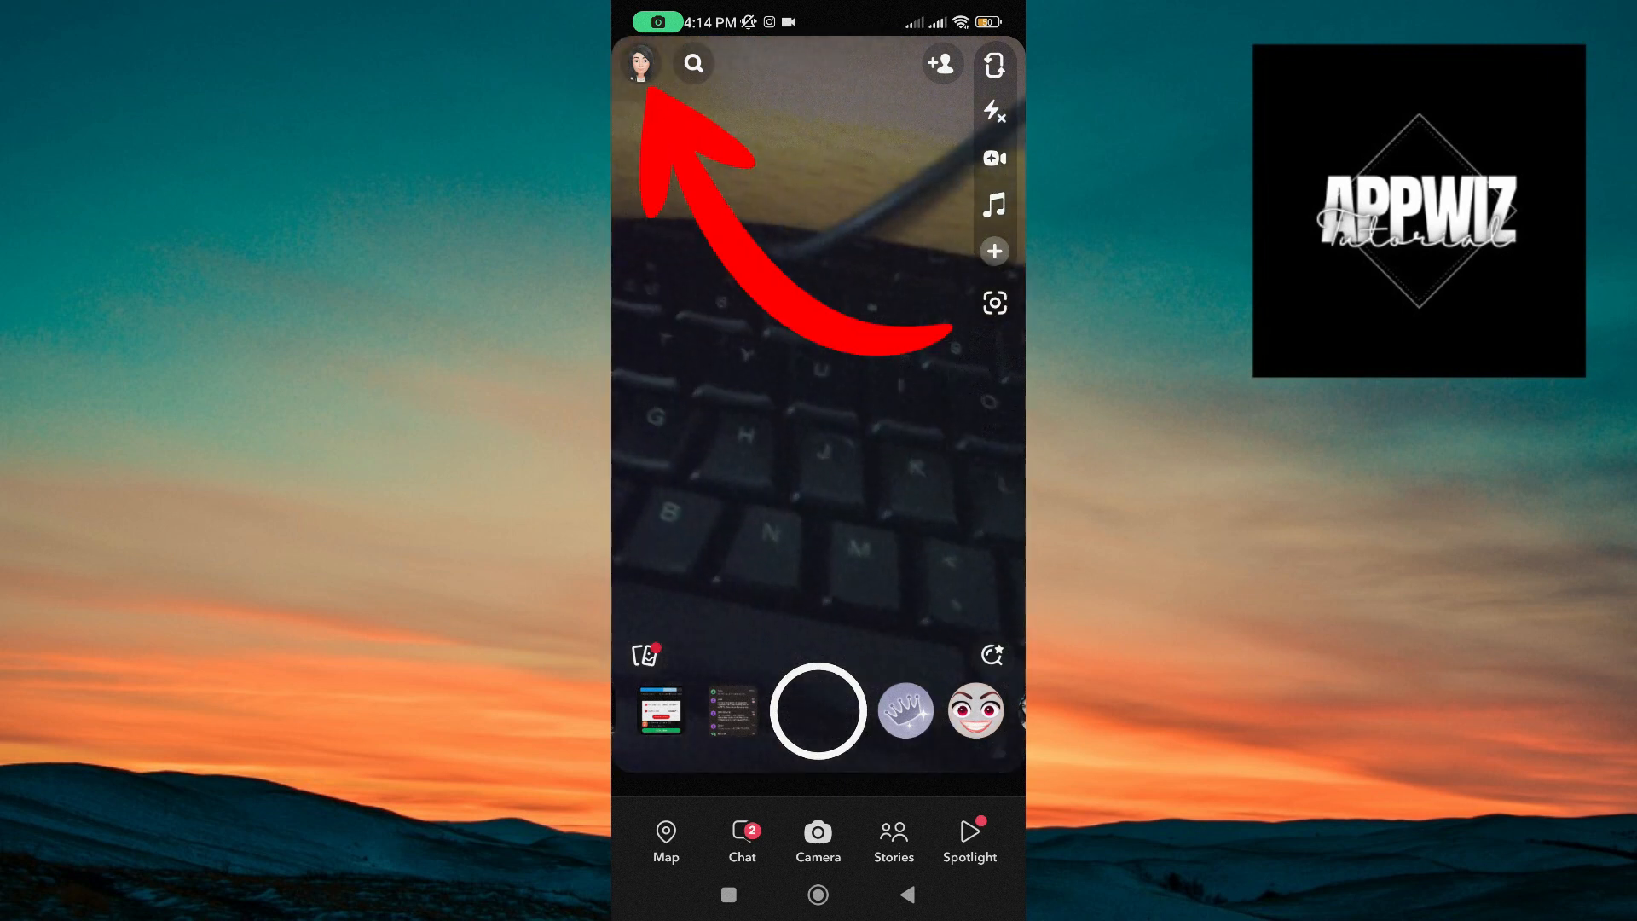
pyautogui.click(645, 64)
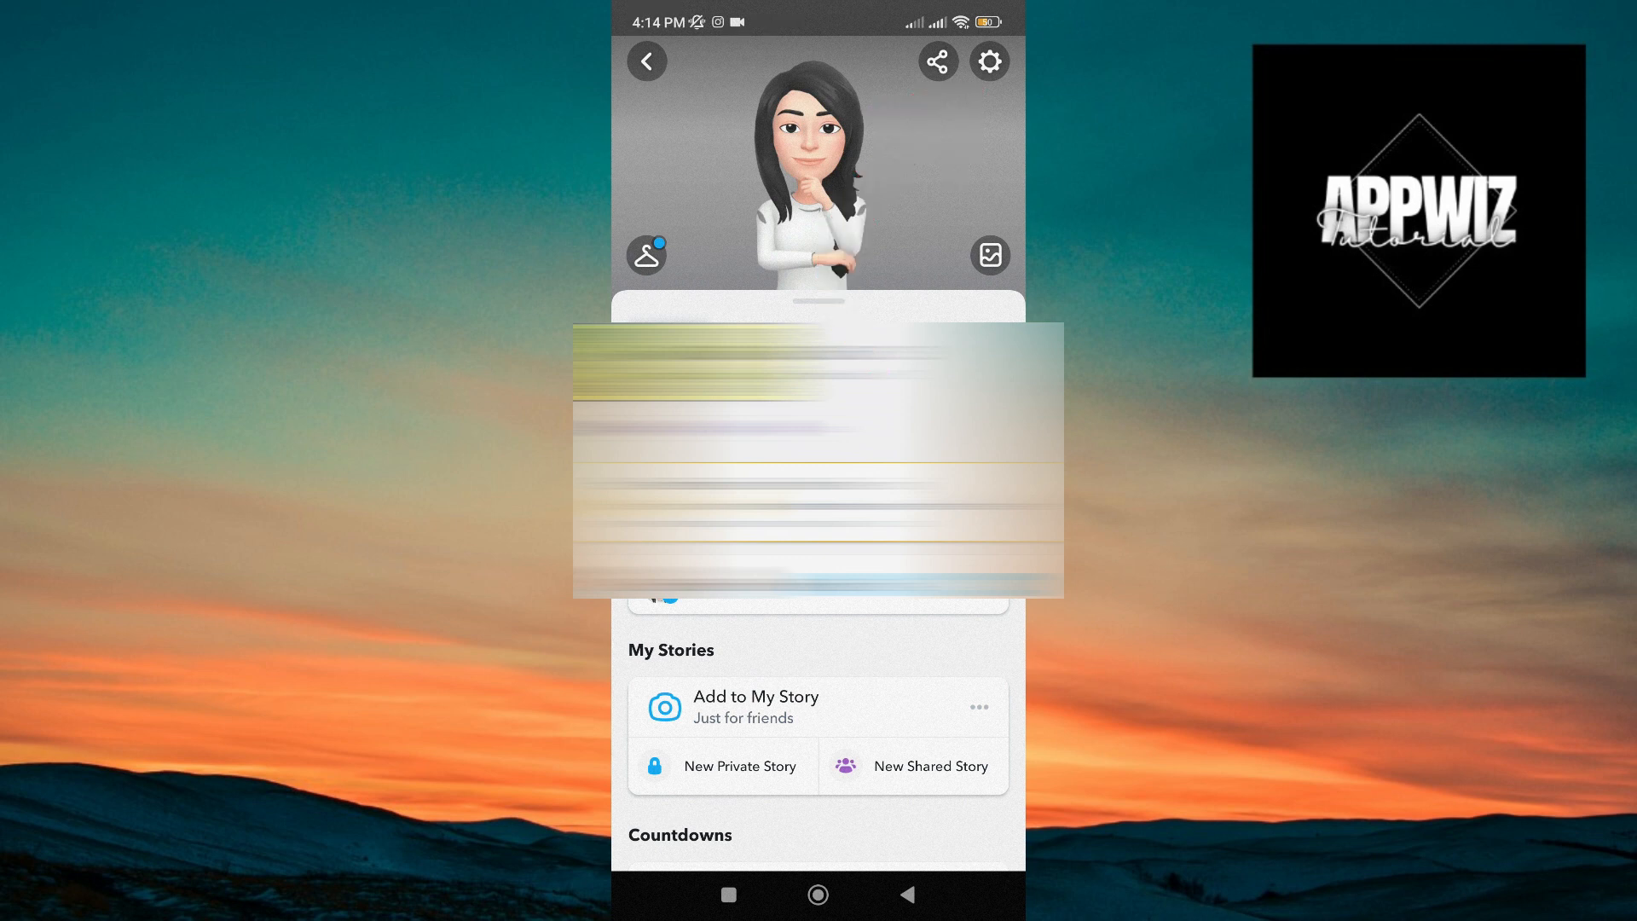
# - Go from Settings to Privacy Control's Contact Me page, showing Friends
pyautogui.click(987, 61)
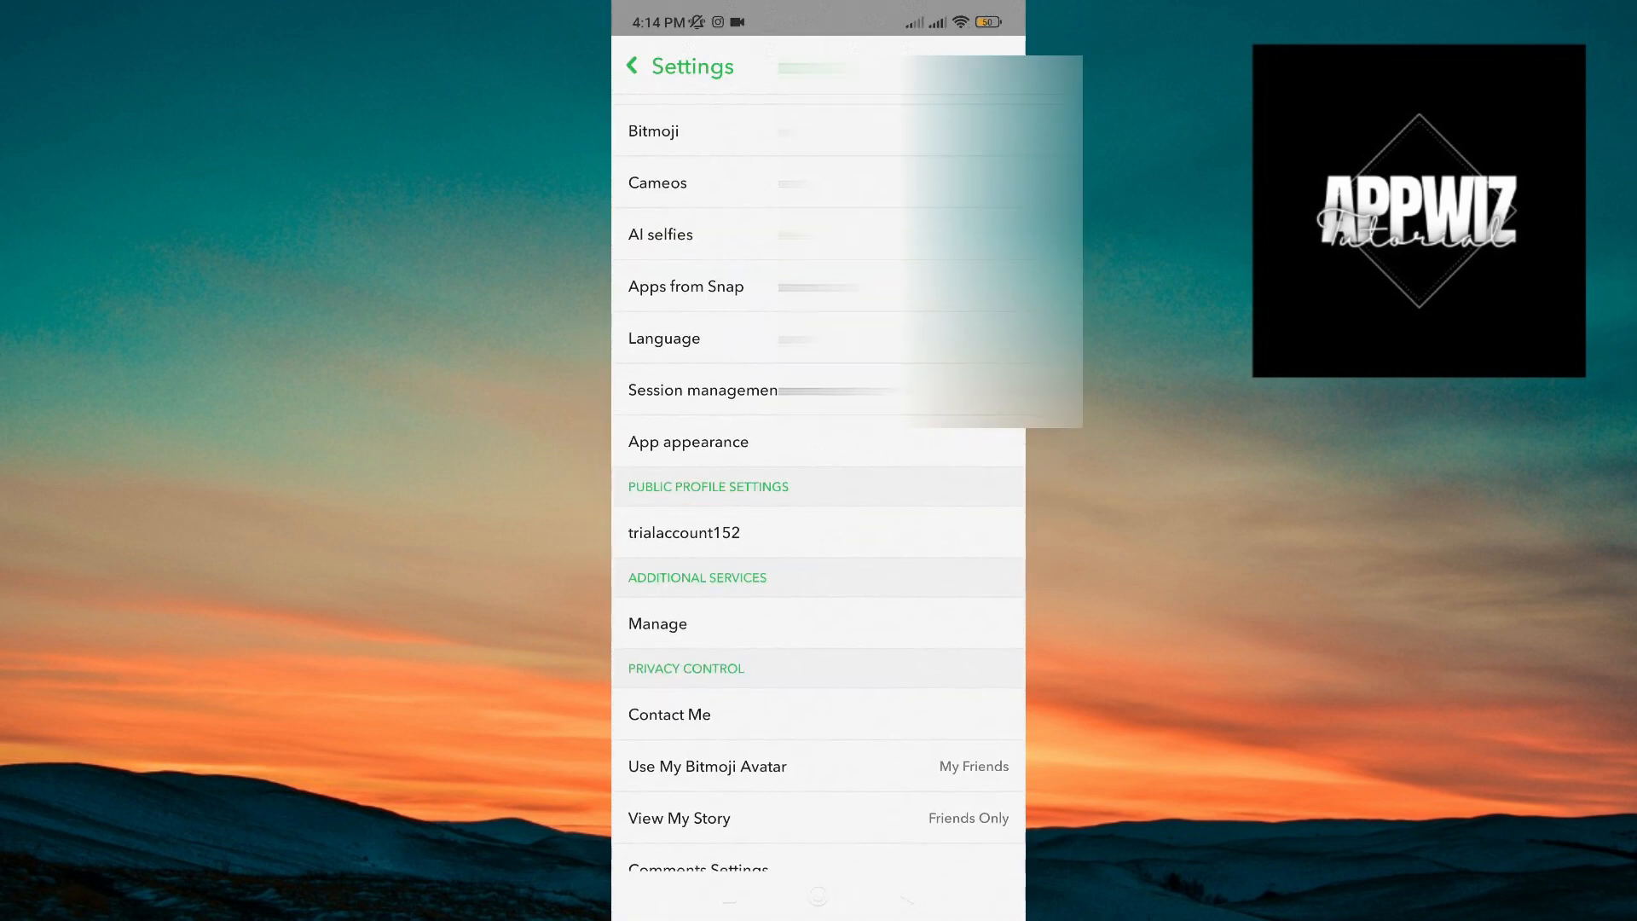
pyautogui.scroll(-3)
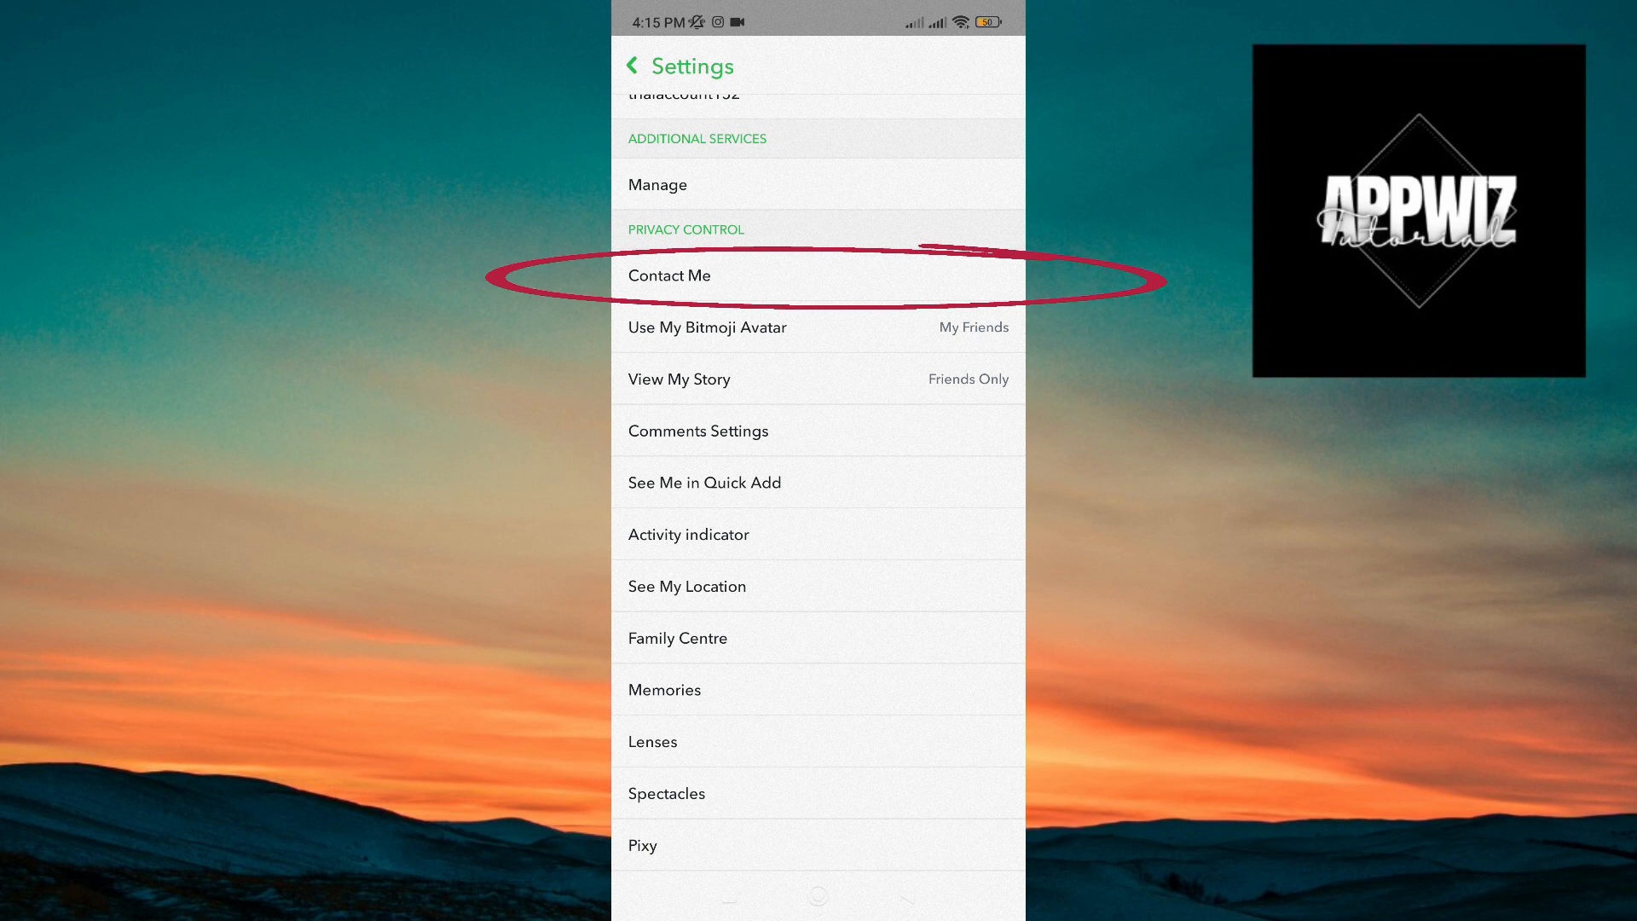
pyautogui.click(669, 275)
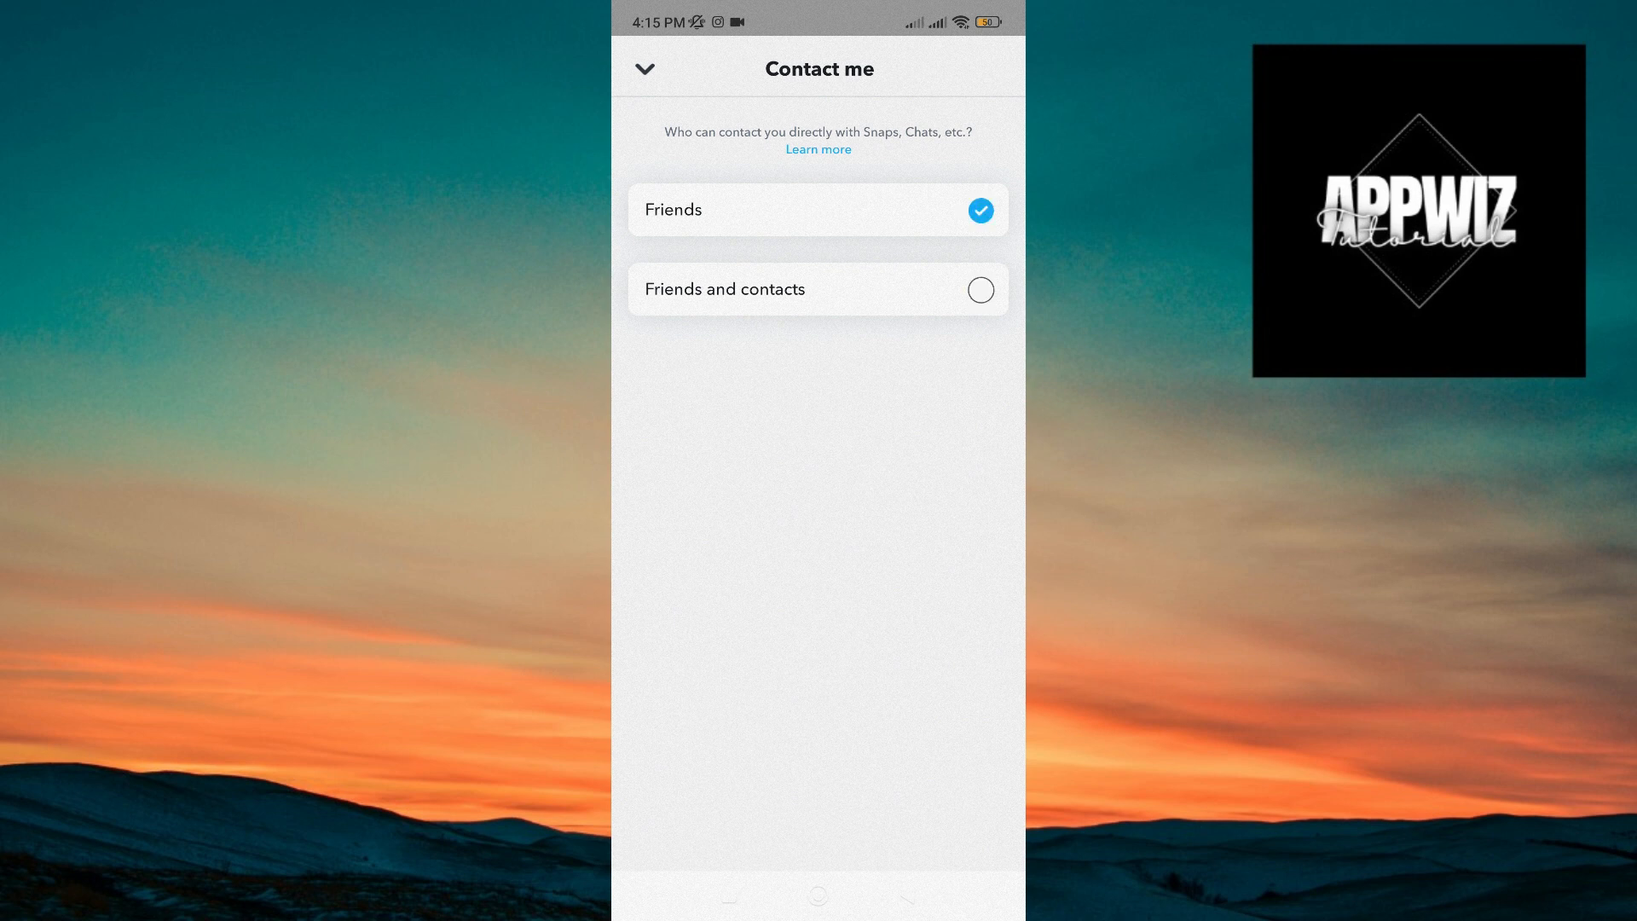
# - Choose 'Friends and contacts' for Contact Me and close the options
pyautogui.click(818, 289)
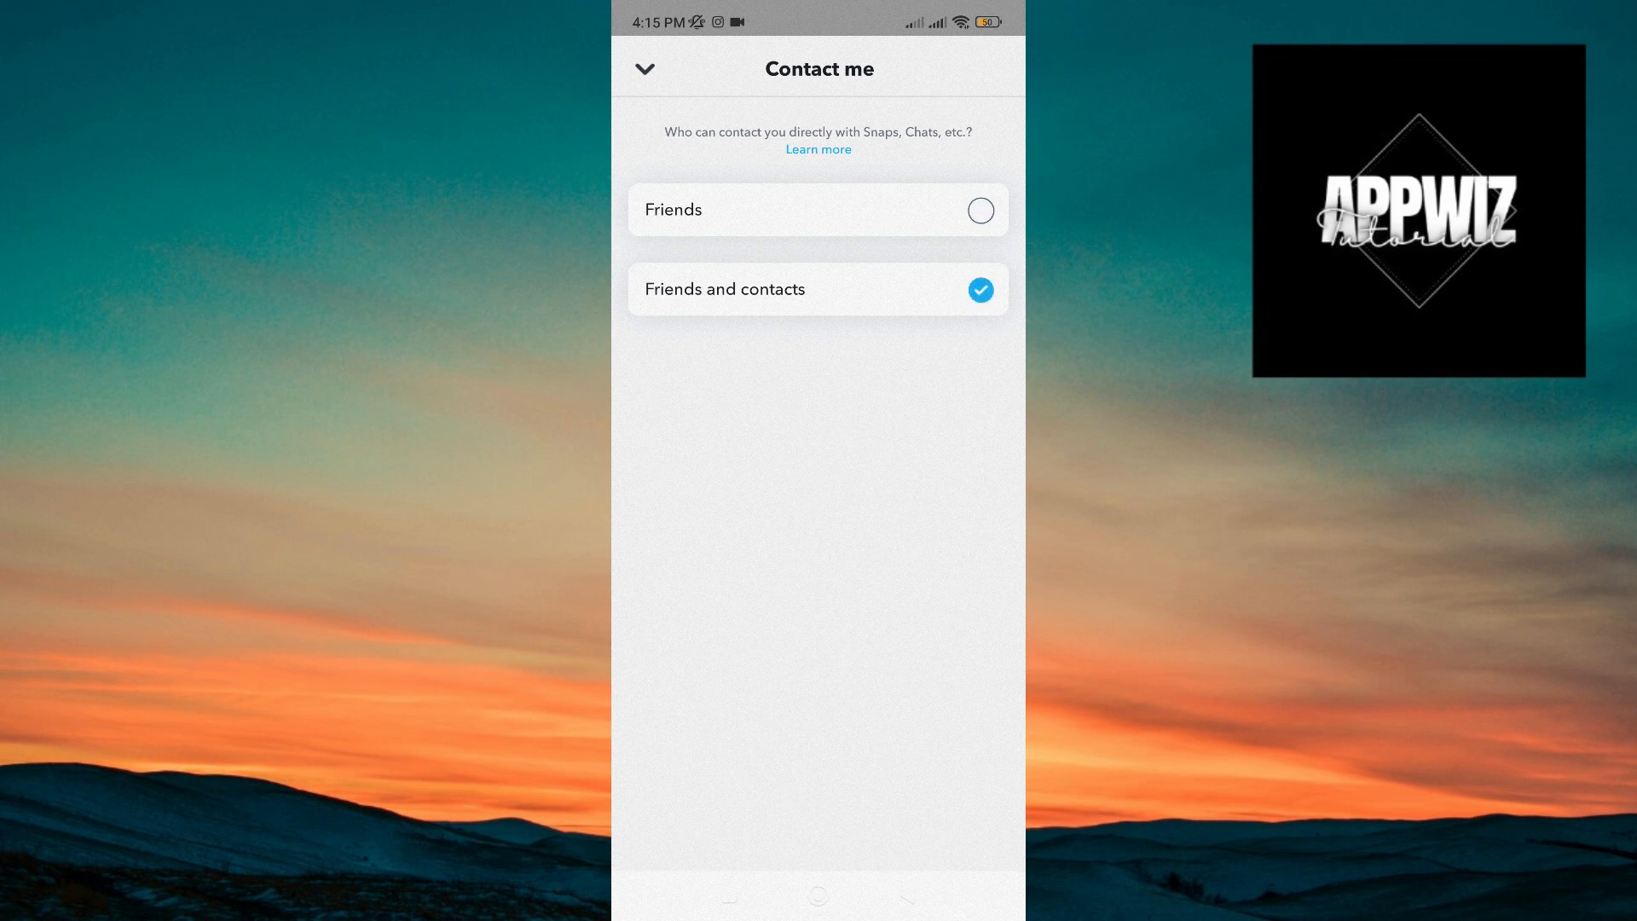
pyautogui.click(645, 69)
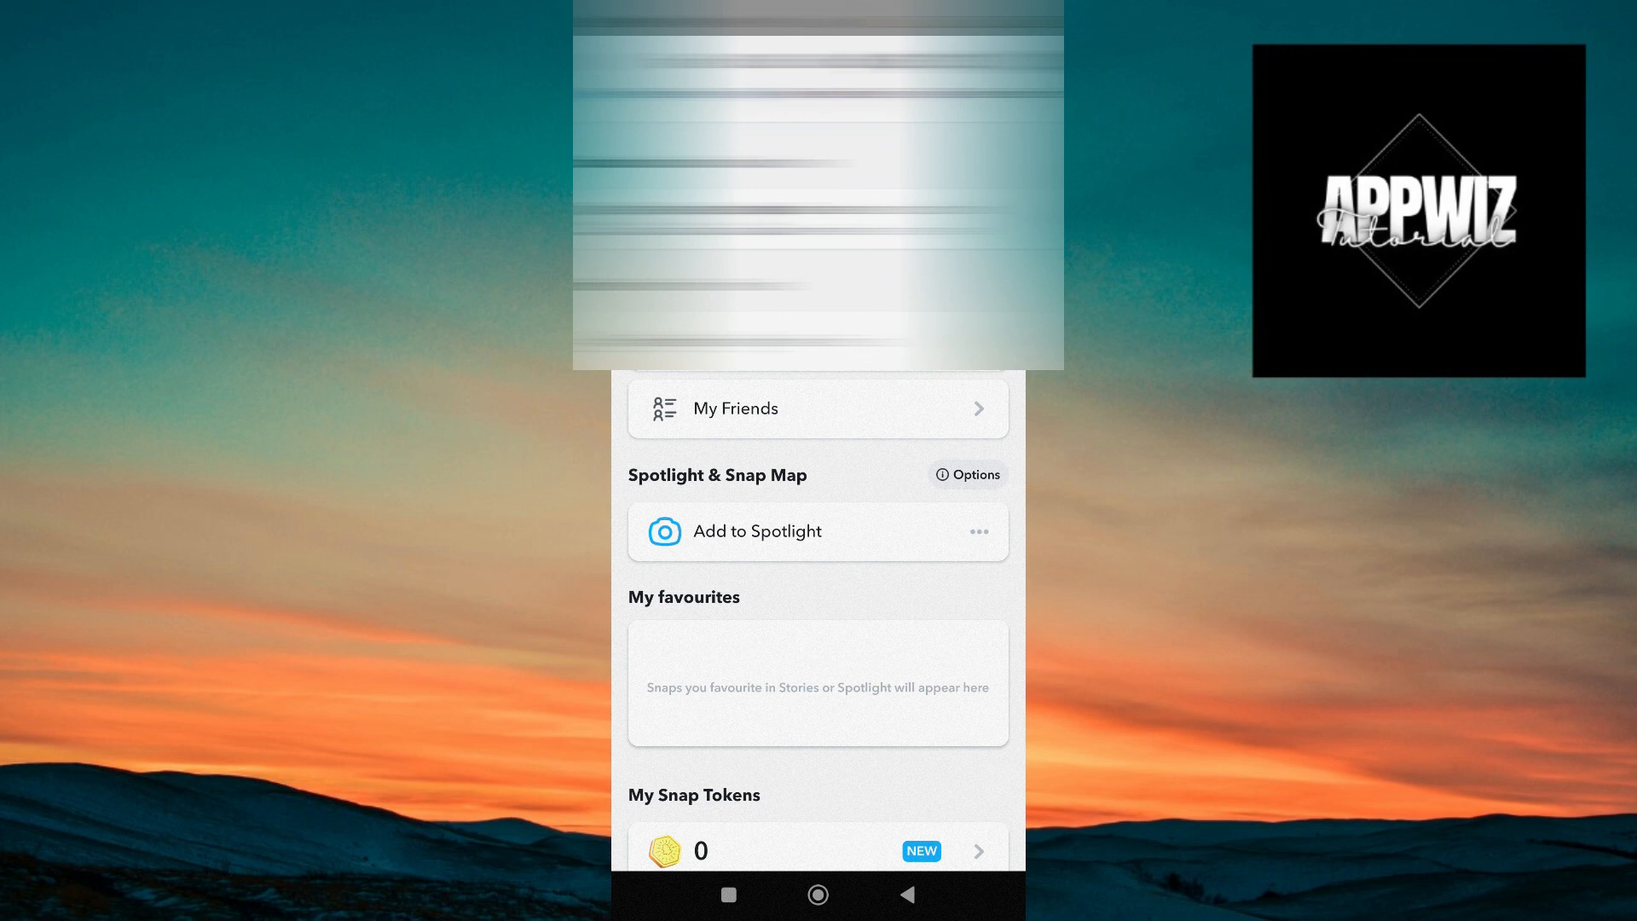
# - Leave the profile page for the camera screen
pyautogui.click(818, 408)
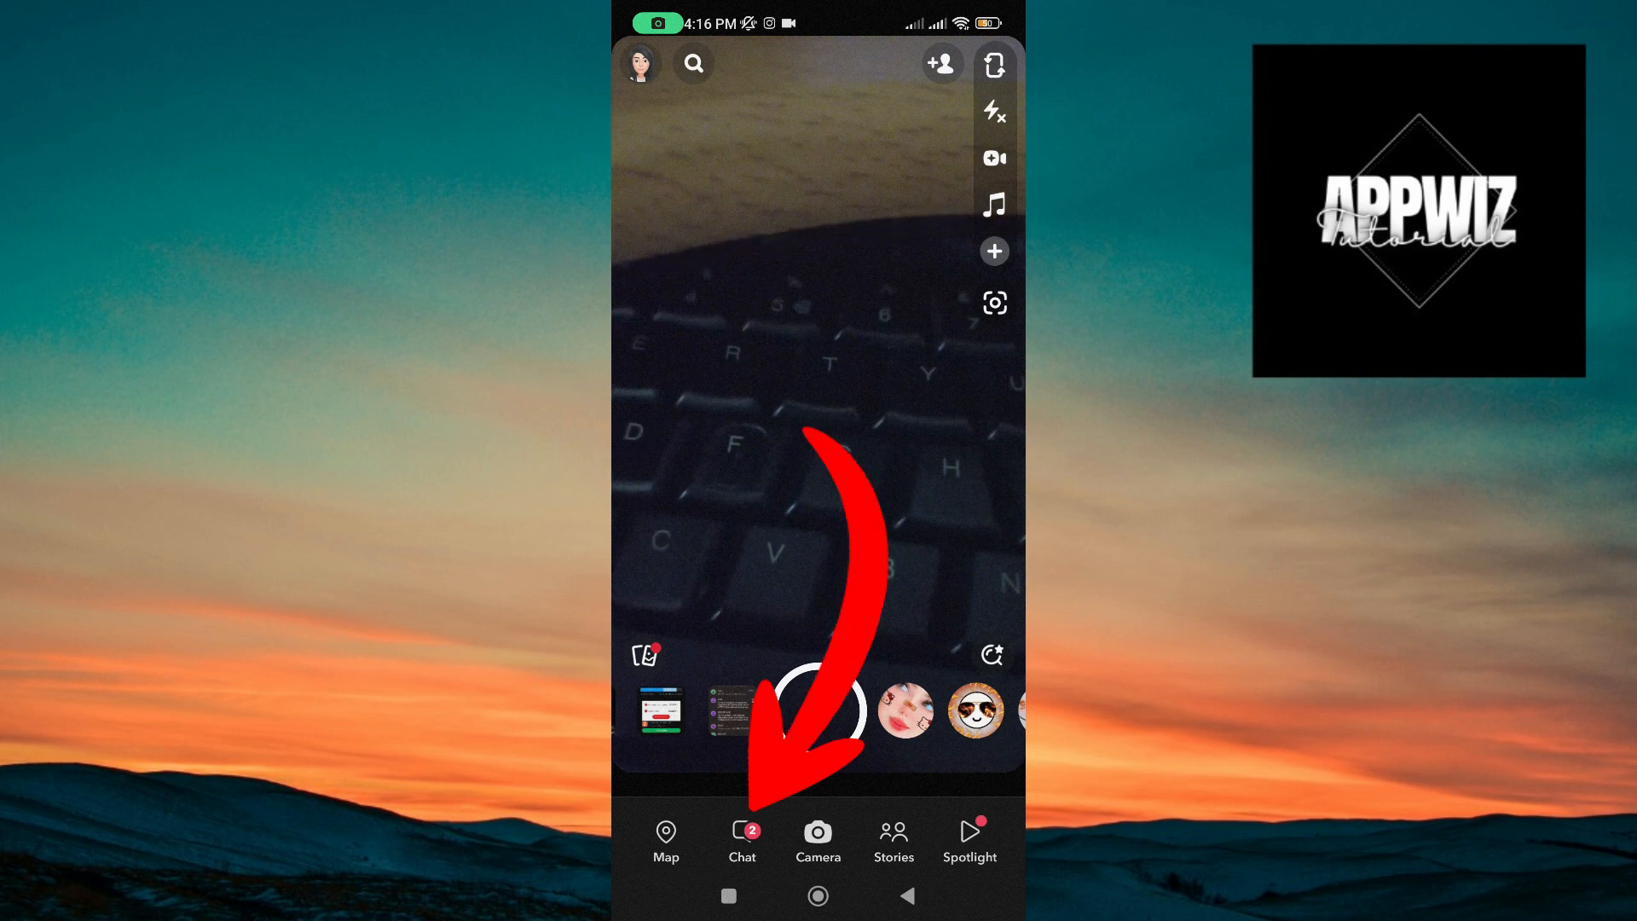
# - Peek at the non-friend's message request in Chat, then return to the chat list
pyautogui.click(743, 841)
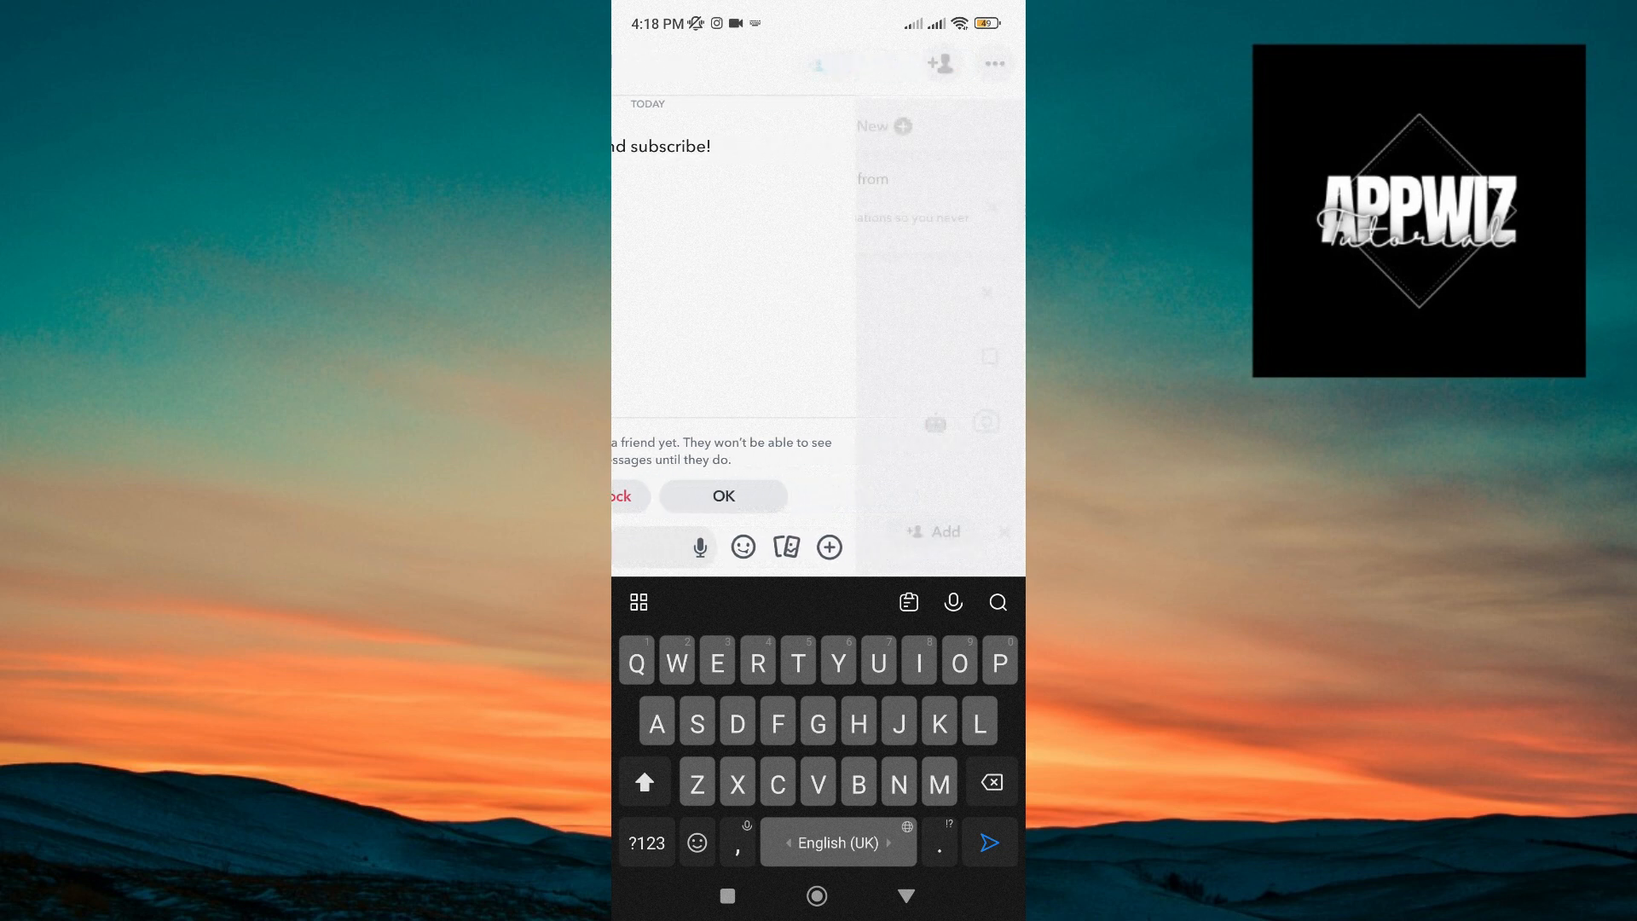
pyautogui.click(722, 495)
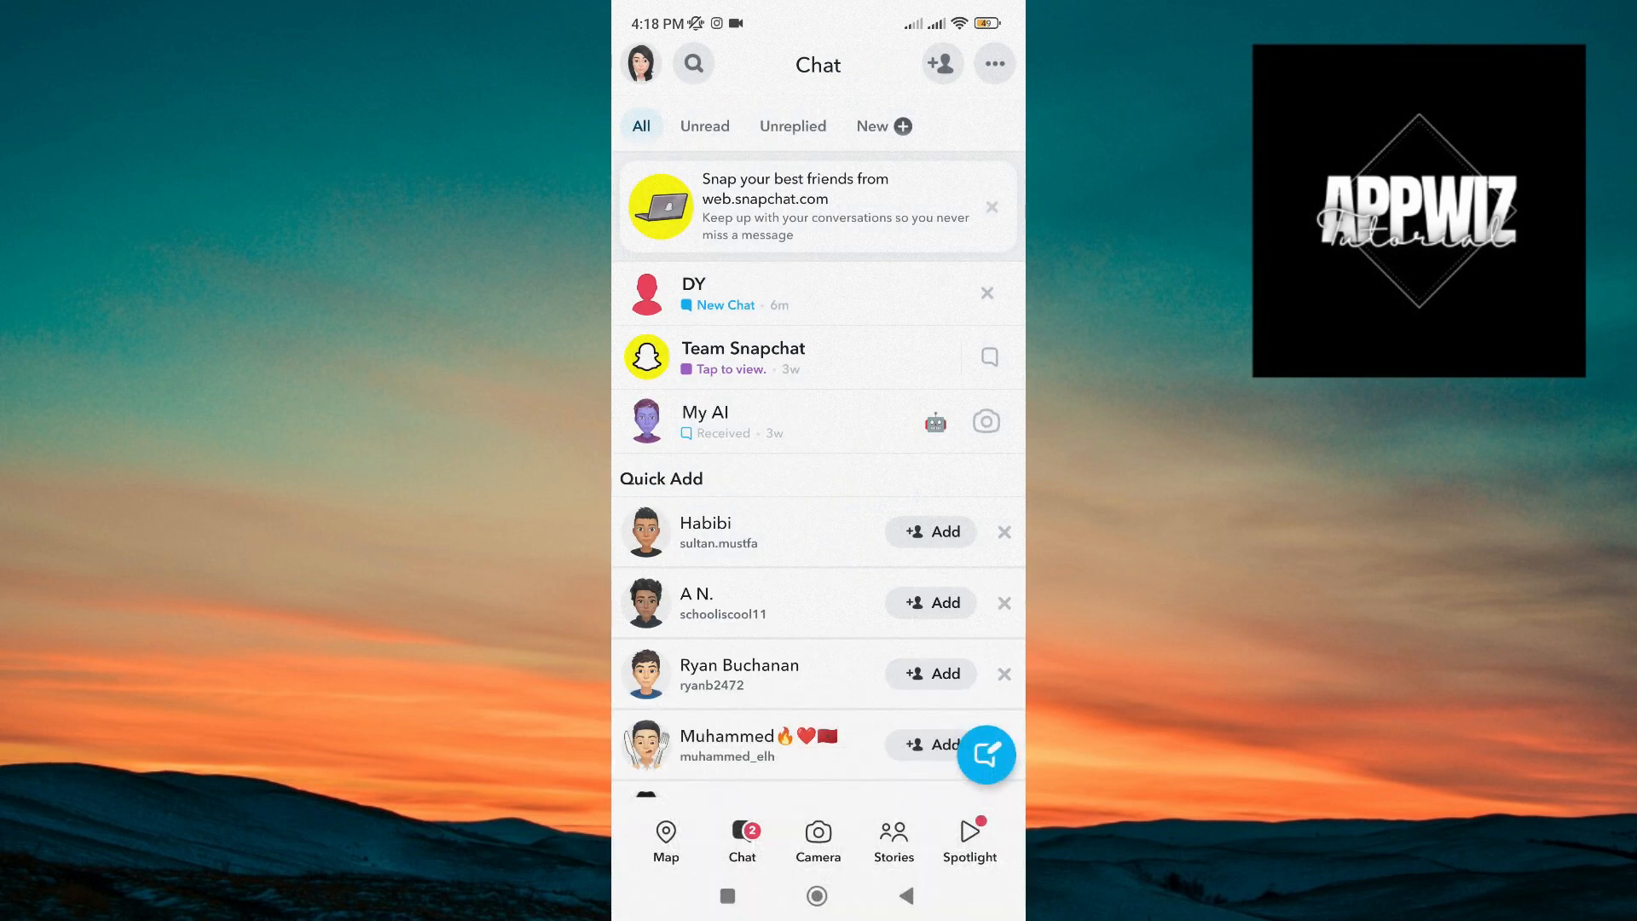